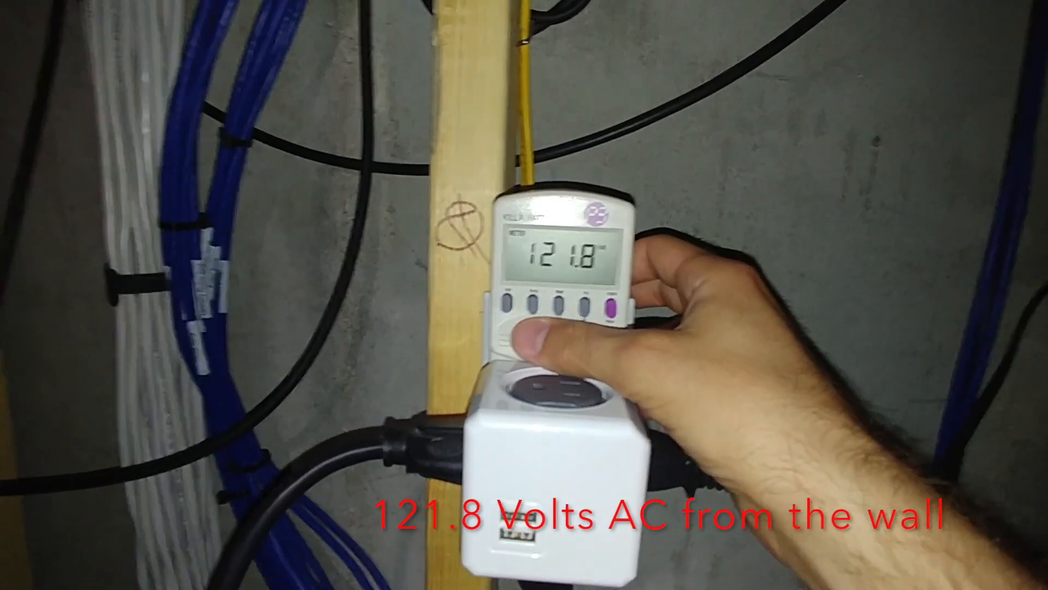
click(535, 305)
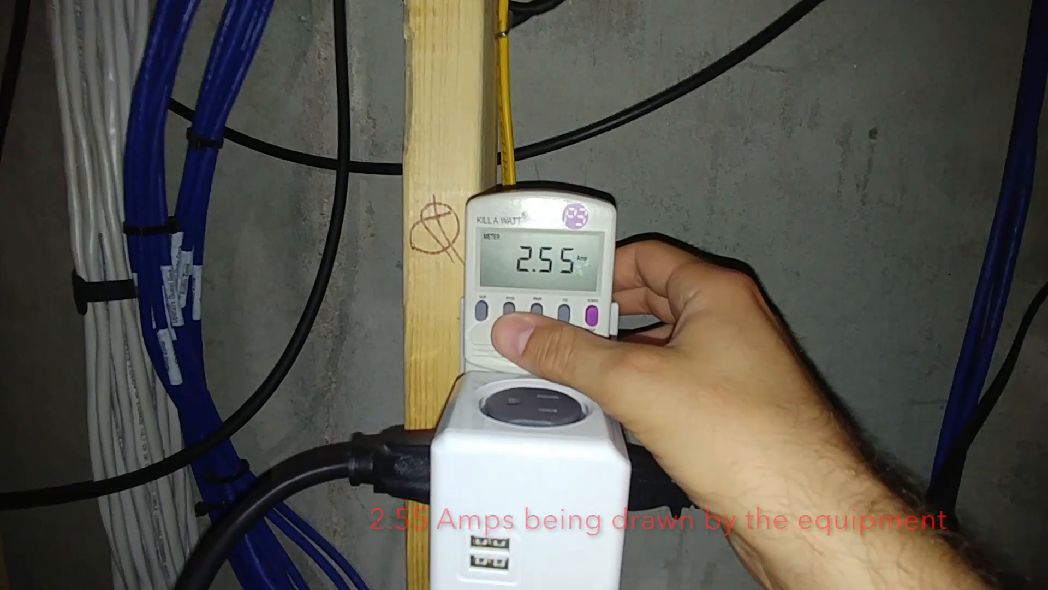